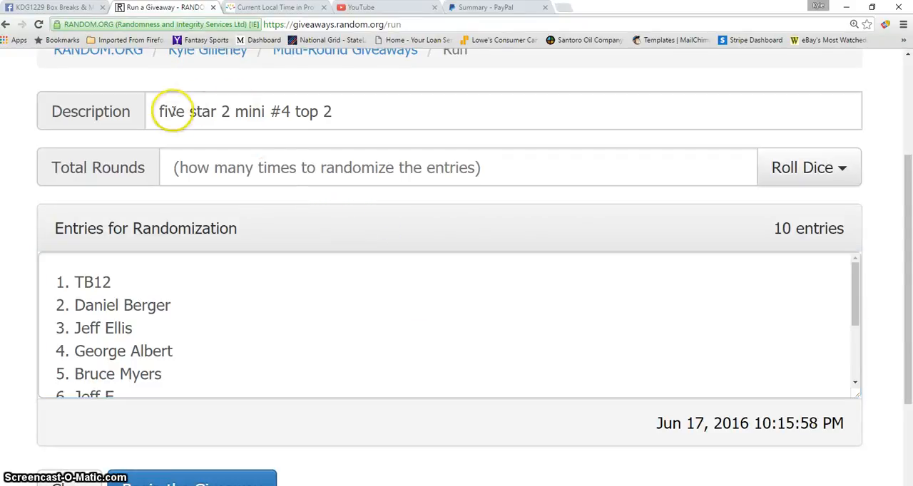
Bring up the Break Mini #4 group post from notifications and review its comment thread of participants.
{"action": "left_click", "coordinate": [245, 111]}
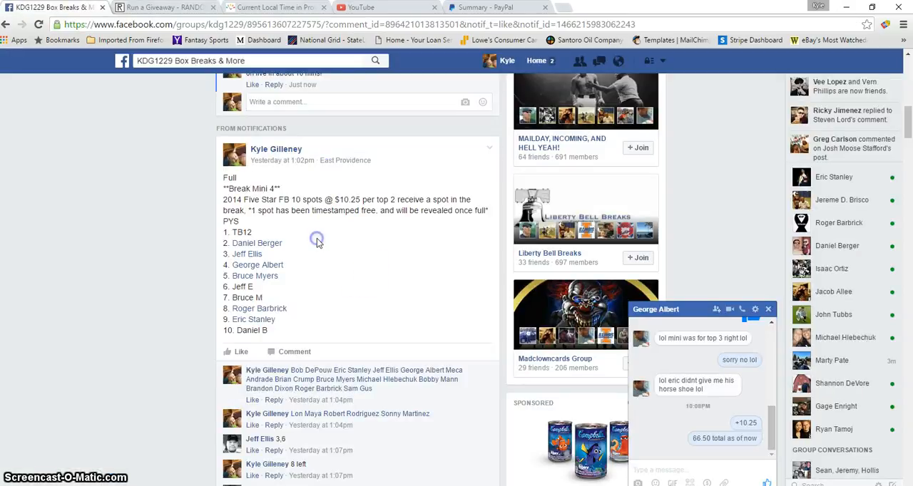
{"action": "left_click", "coordinate": [768, 308]}
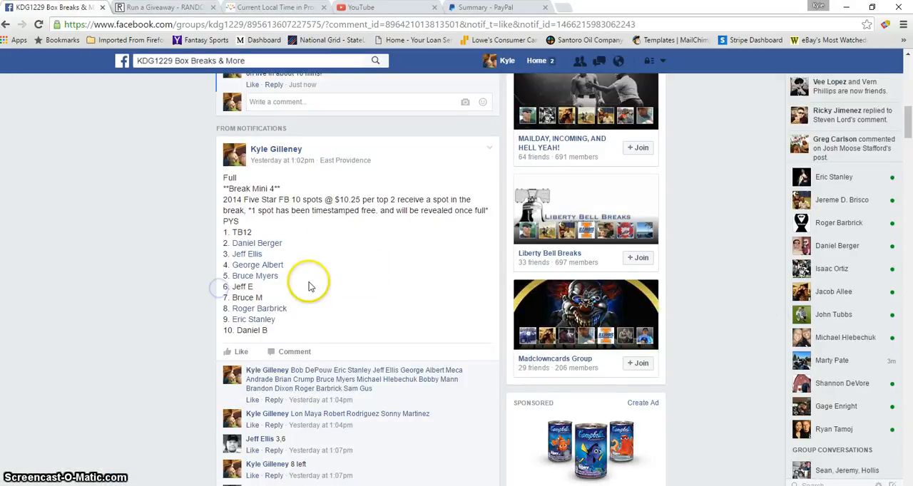
{"action": "scroll", "scroll_direction": "down", "scroll_amount": 3}
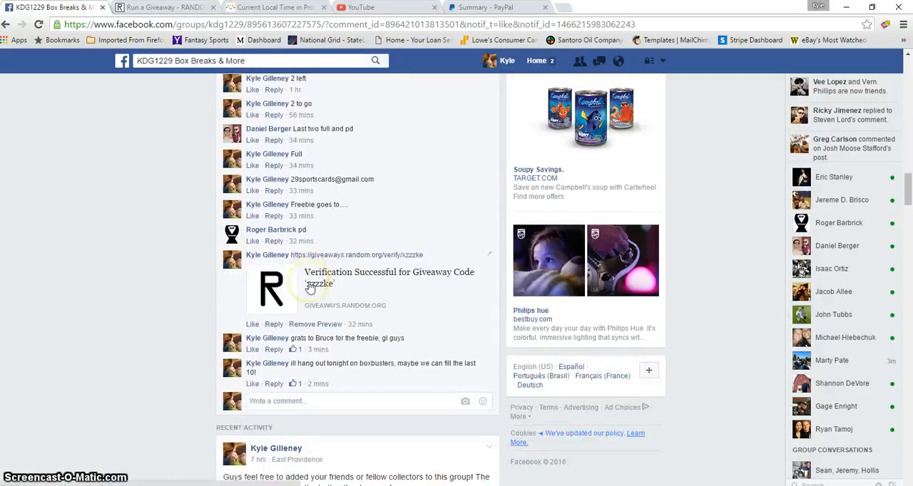
{"action": "scroll", "scroll_direction": "down", "scroll_amount": 3}
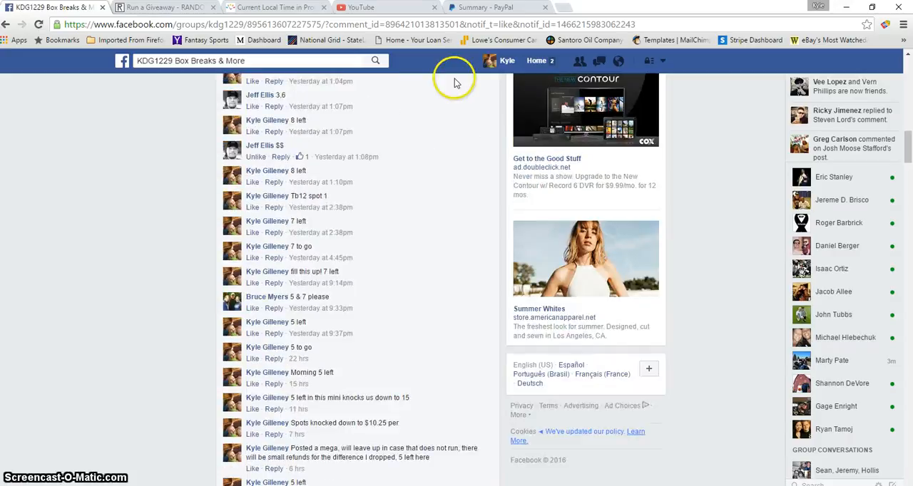
Check the Providence local time on timeanddate.com (10:16 PM) before starting the giveaway.
{"action": "left_click", "coordinate": [268, 8]}
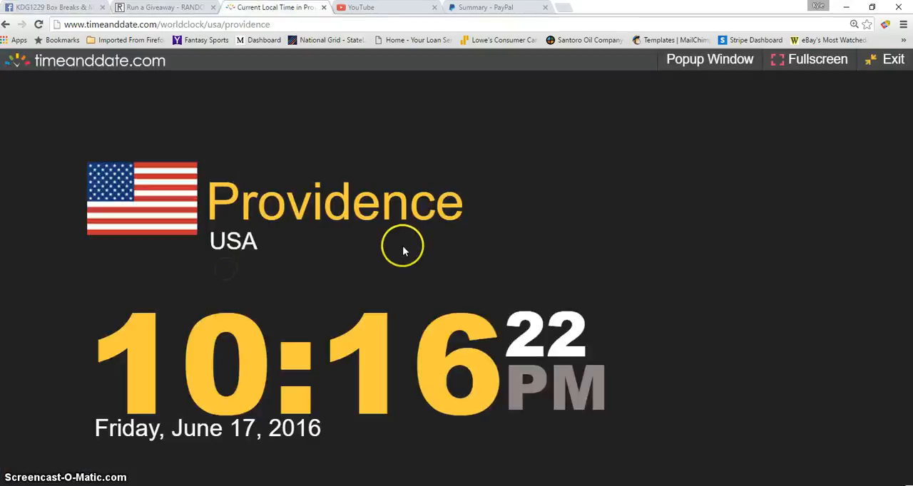
{"action": "left_click", "coordinate": [157, 12]}
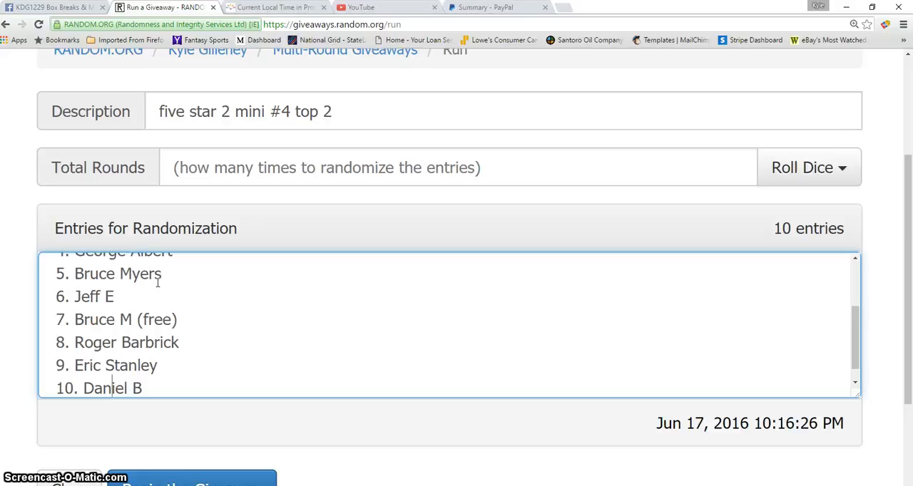
{"action": "left_click", "coordinate": [268, 9]}
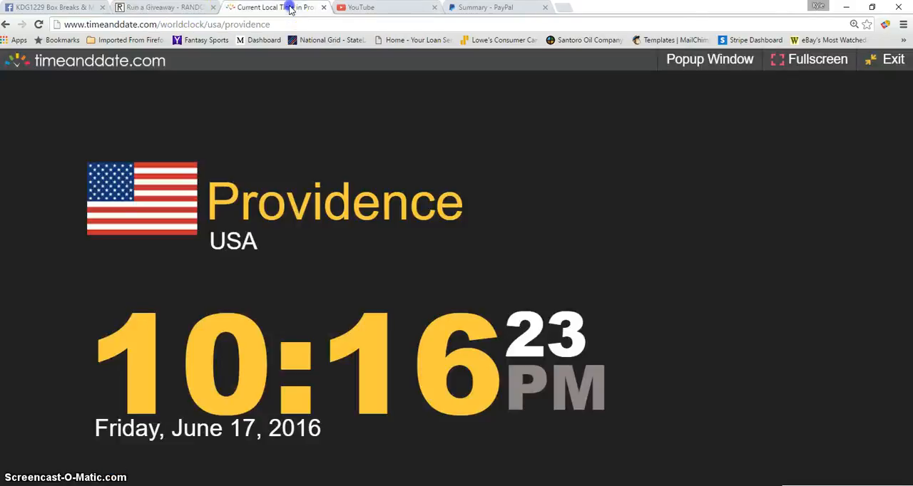
{"action": "left_click", "coordinate": [164, 9]}
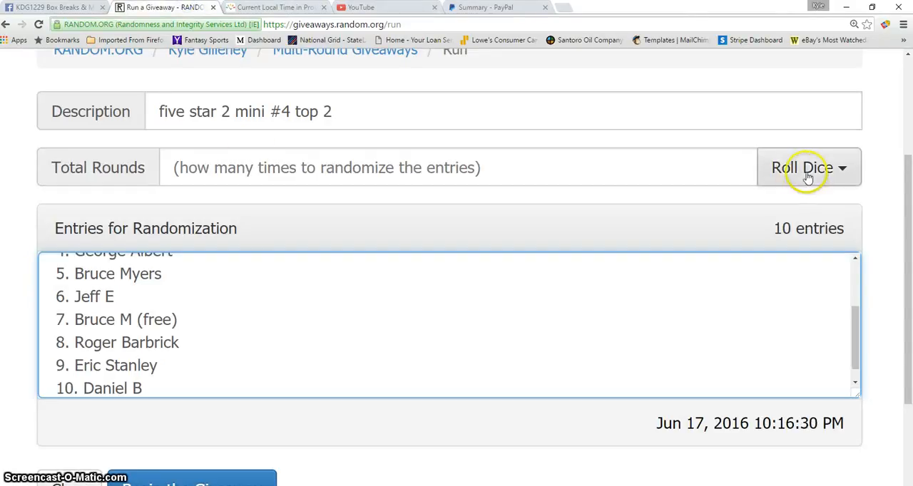
Roll two dice for a result of 10 and accept it as the total number of rounds.
{"action": "left_click", "coordinate": [807, 169]}
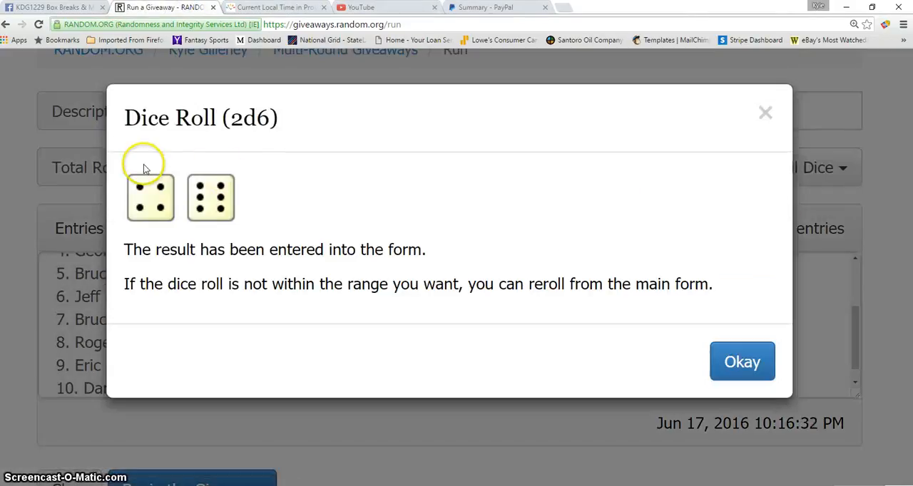
{"action": "left_click", "coordinate": [742, 363]}
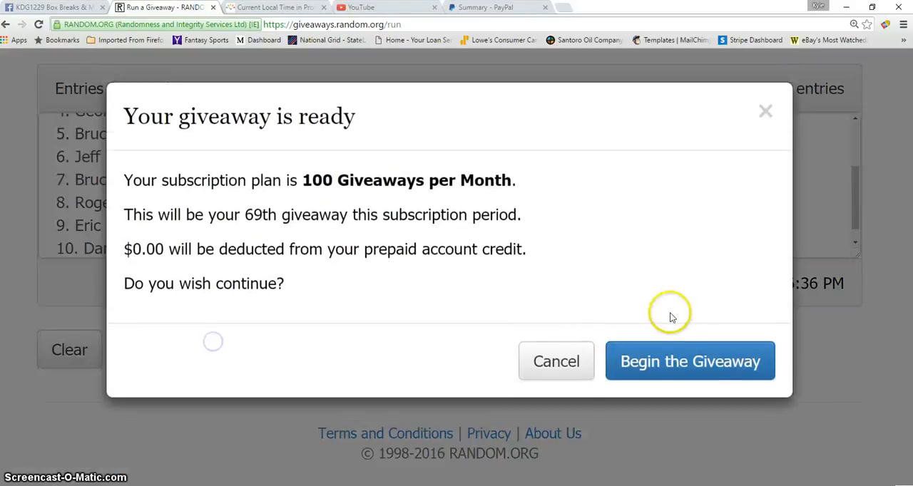
Begin the giveaway and advance the randomization round by round up to Round #9.
{"action": "left_click", "coordinate": [691, 361]}
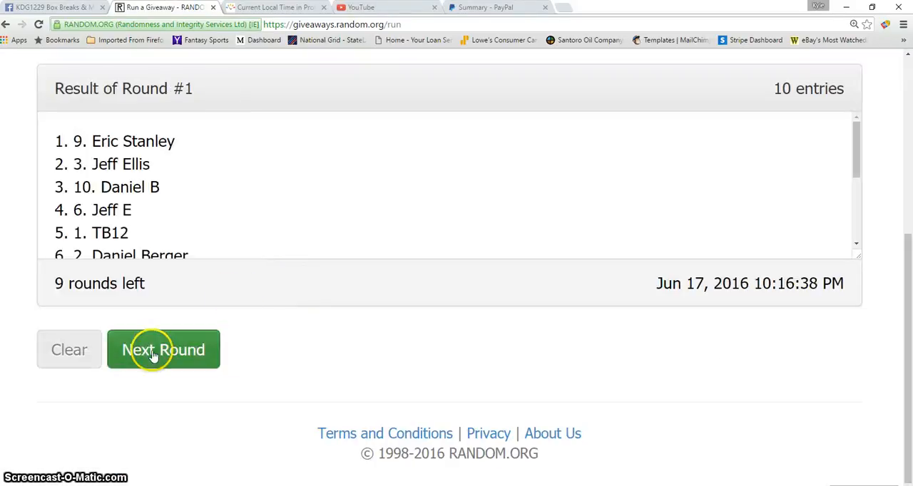
{"action": "left_click", "coordinate": [163, 349]}
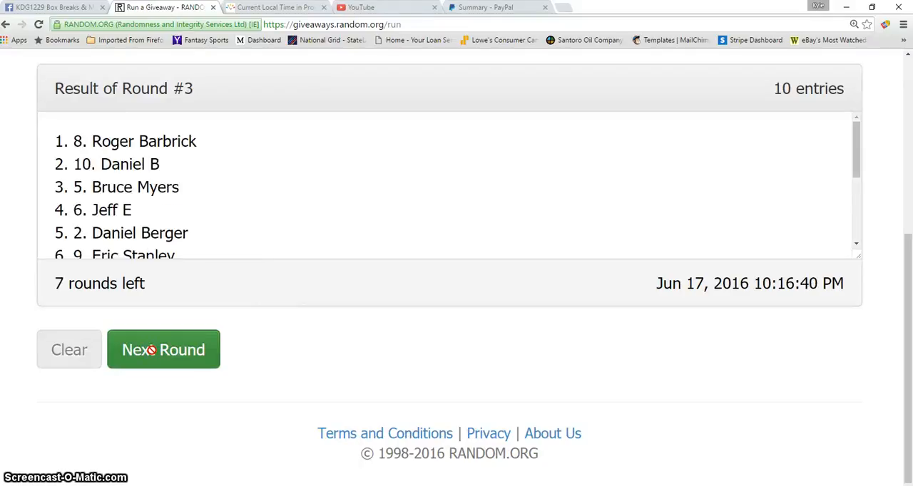
{"action": "left_click", "coordinate": [163, 349]}
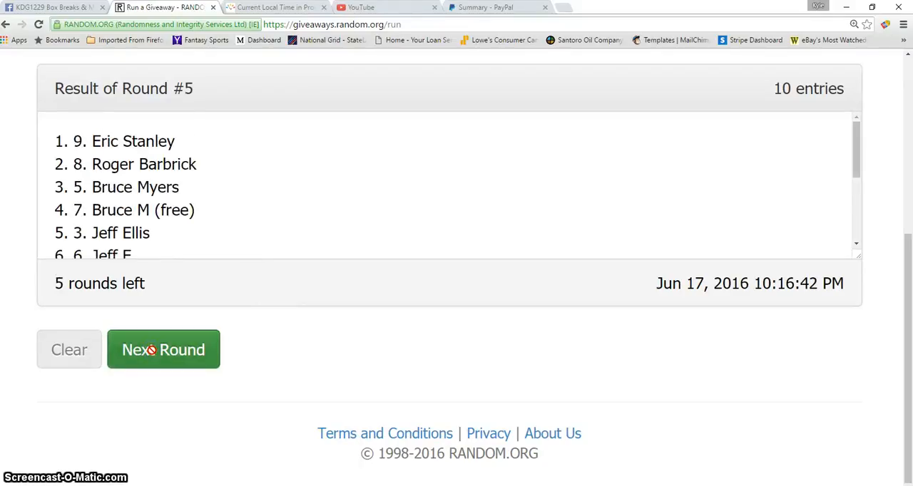
{"action": "left_click", "coordinate": [163, 349]}
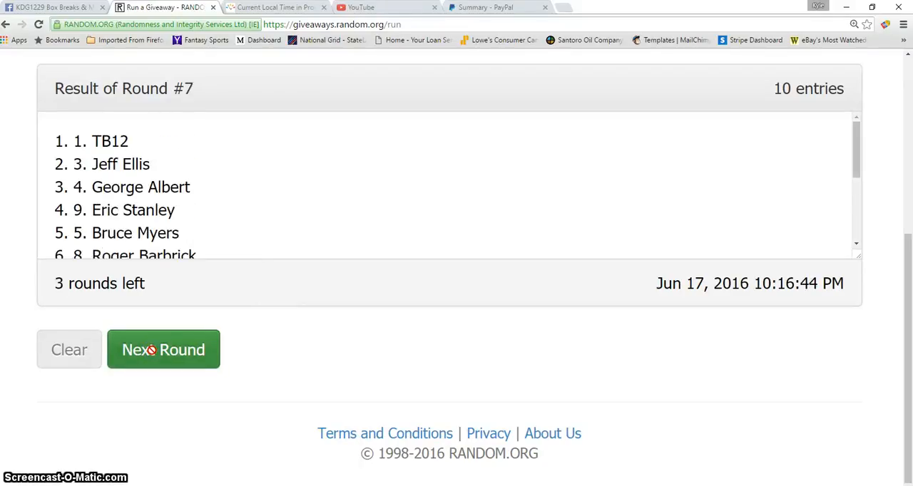
{"action": "left_click", "coordinate": [162, 349]}
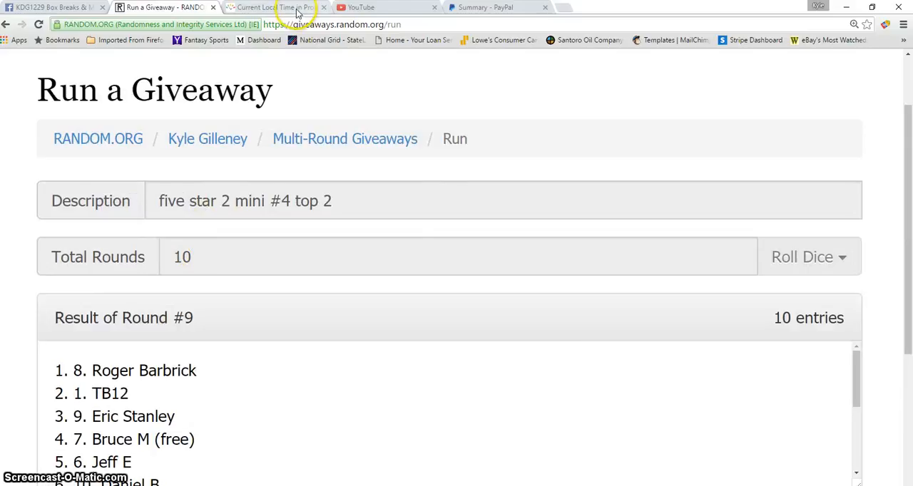
Recheck the Providence time (10:17 PM) and return to the giveaway results.
{"action": "left_click", "coordinate": [274, 8]}
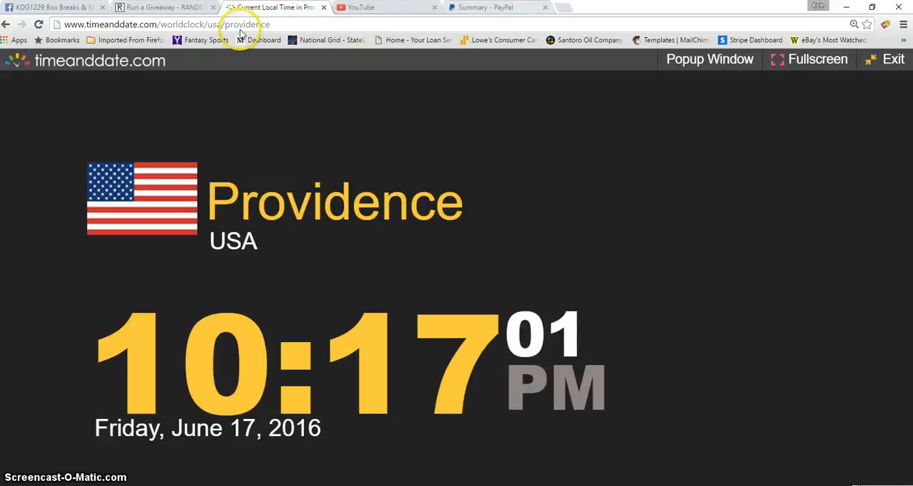
{"action": "left_click", "coordinate": [160, 9]}
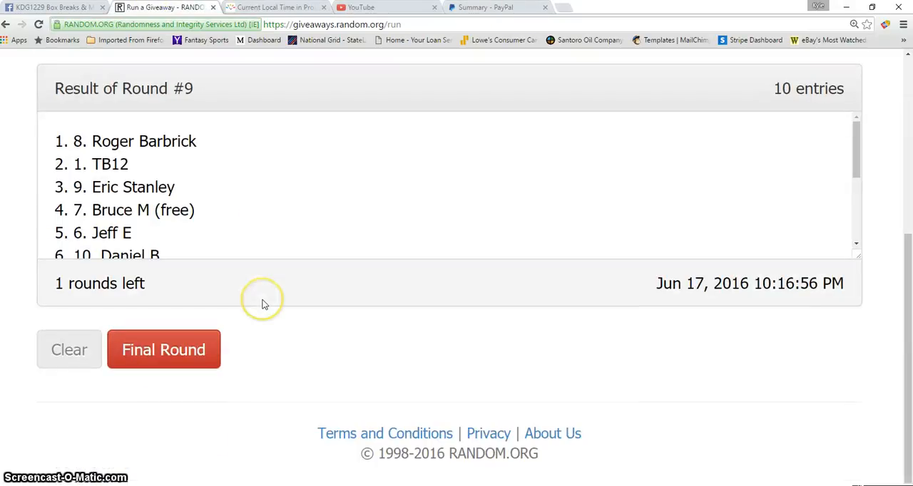
{"action": "left_click", "coordinate": [162, 350]}
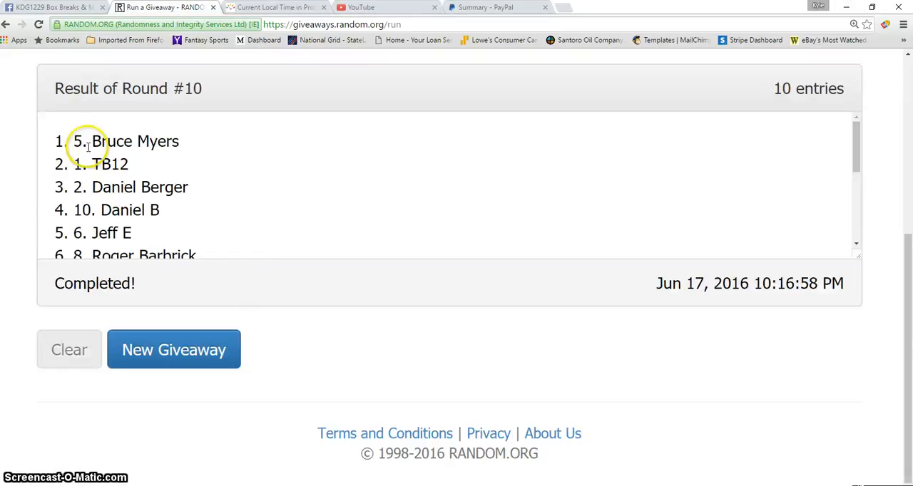
{"action": "left_click_drag", "start_coordinate": [58, 141], "coordinate": [143, 164]}
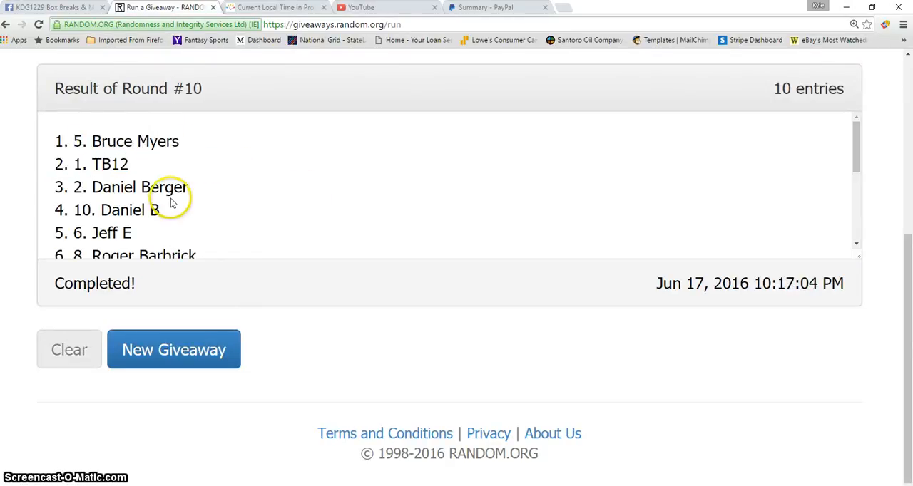
{"action": "scroll", "scroll_direction": "down", "scroll_amount": 3}
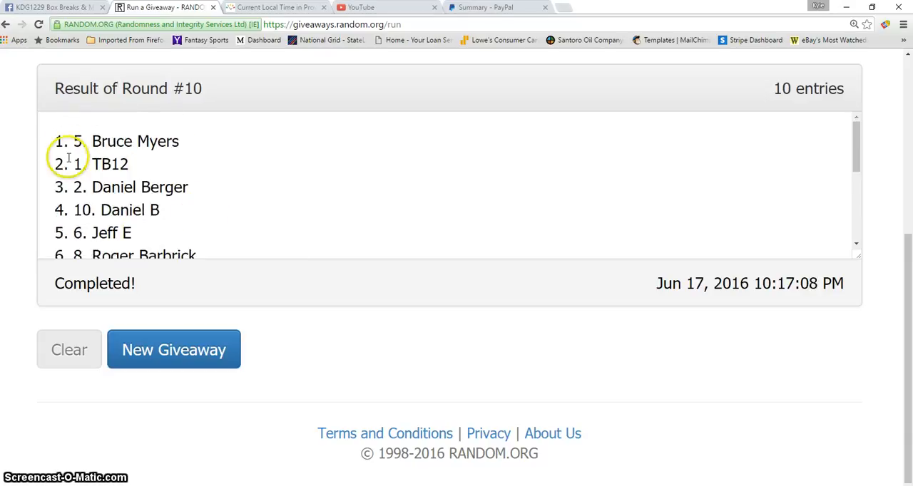
{"action": "left_click_drag", "start_coordinate": [64, 142], "coordinate": [143, 164]}
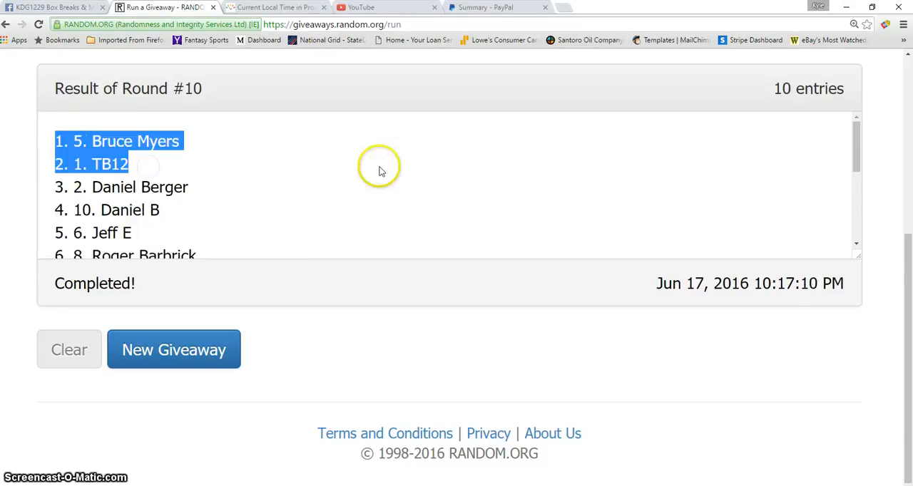
{"action": "scroll", "scroll_direction": "down", "scroll_amount": 3}
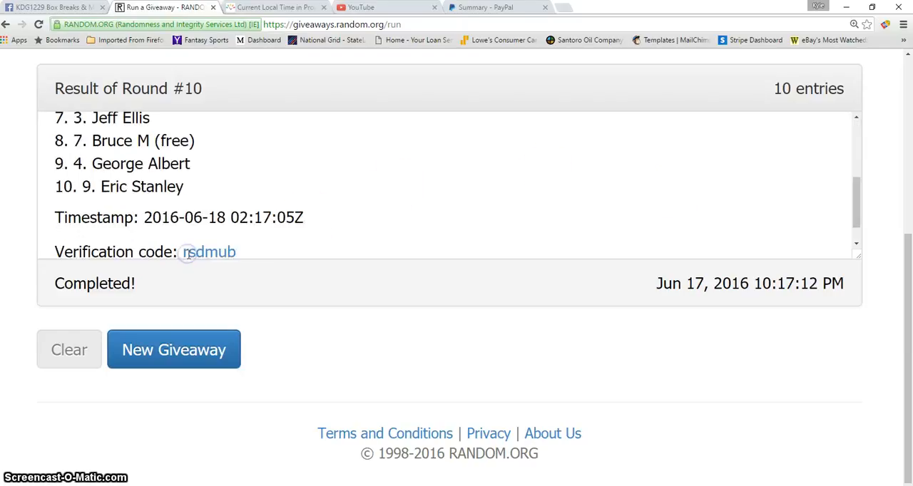